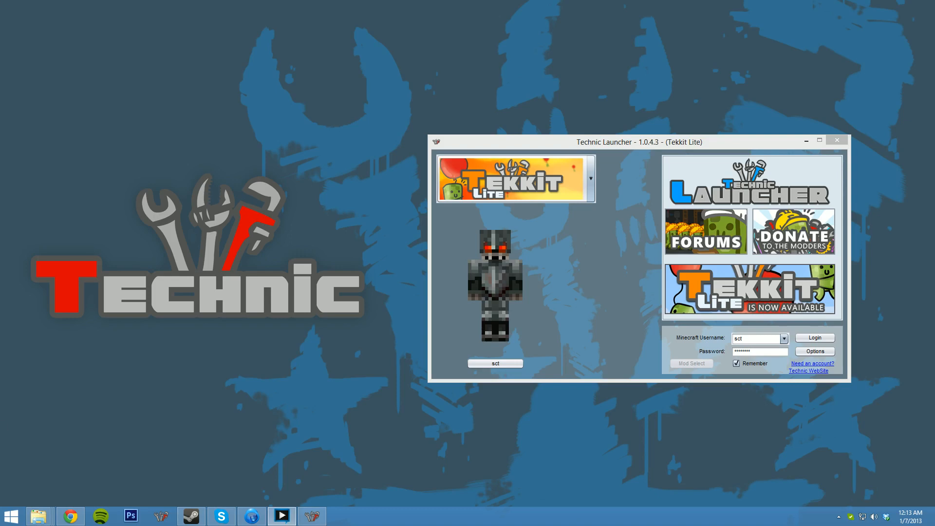
pyautogui.moveTo(624, 312)
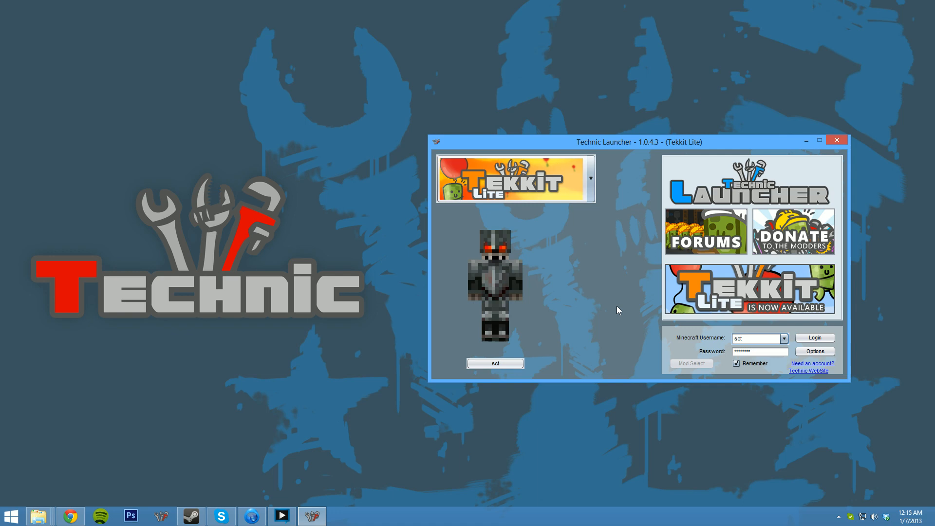
# - Keep Tekkit Lite selected and open the launcher Options at the Custom ZIP field
pyautogui.click(590, 178)
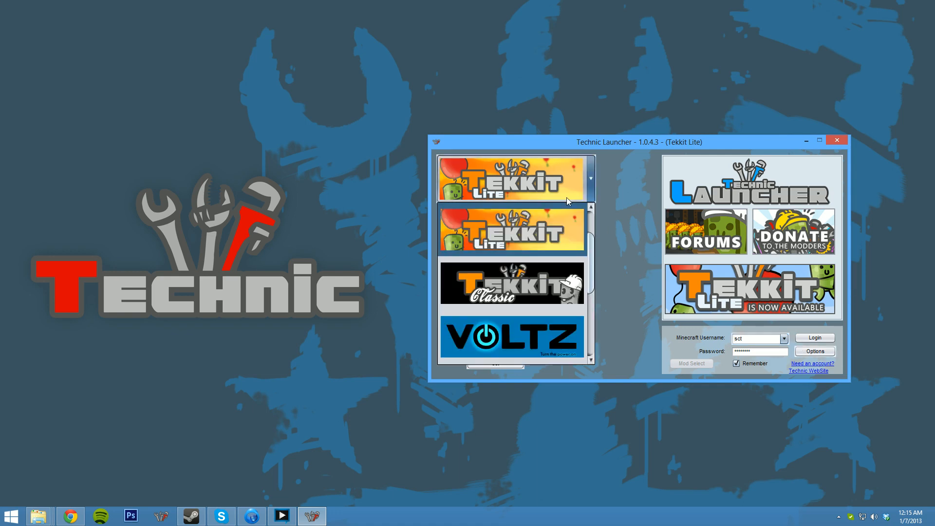
pyautogui.scroll(-3)
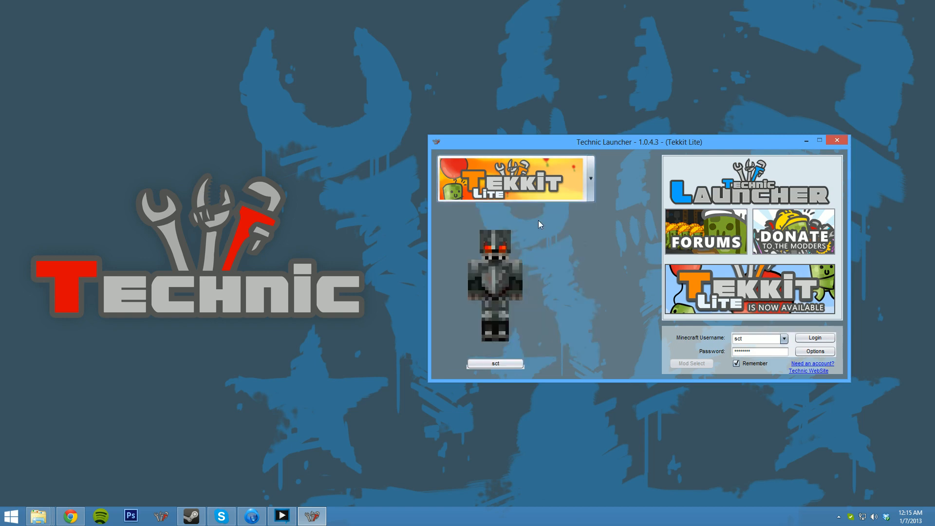
pyautogui.click(589, 178)
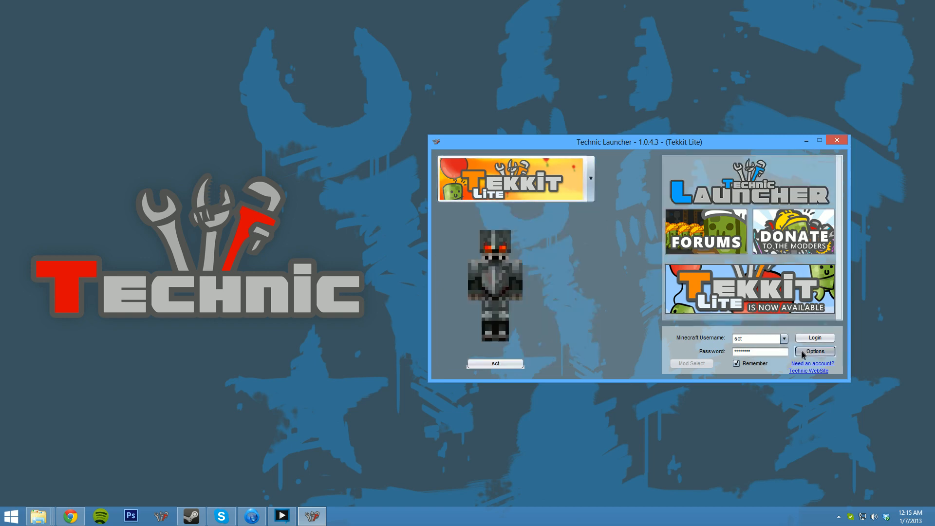
pyautogui.click(815, 350)
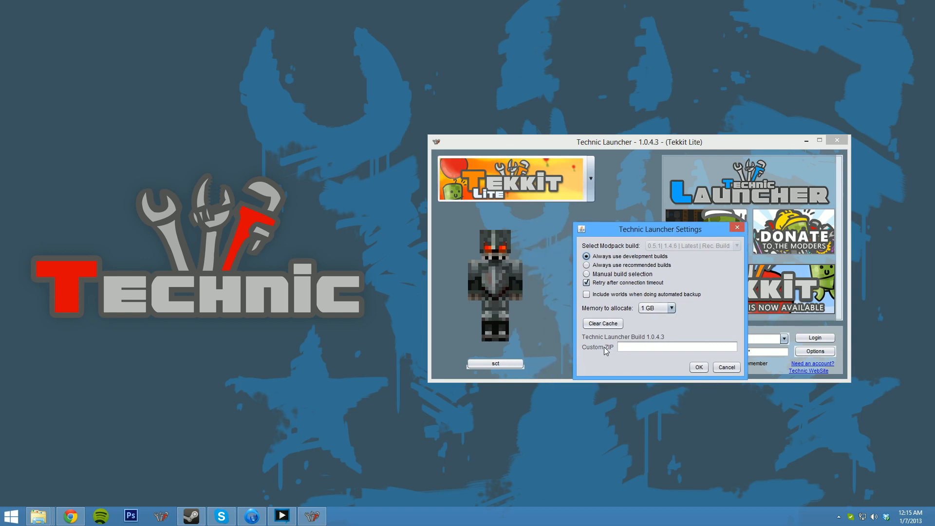
pyautogui.click(677, 346)
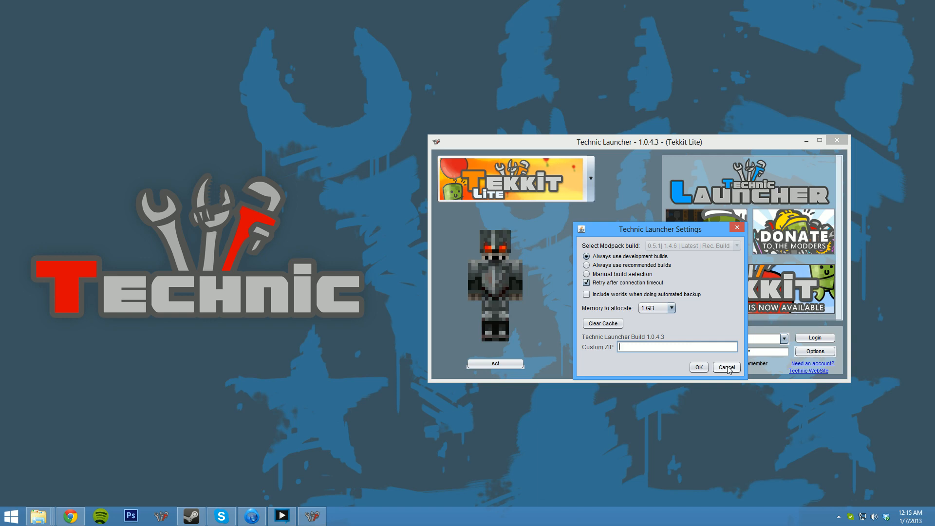
# - Discard the settings and browse the CustomURL archives and the tekkitlite install folder
pyautogui.click(726, 367)
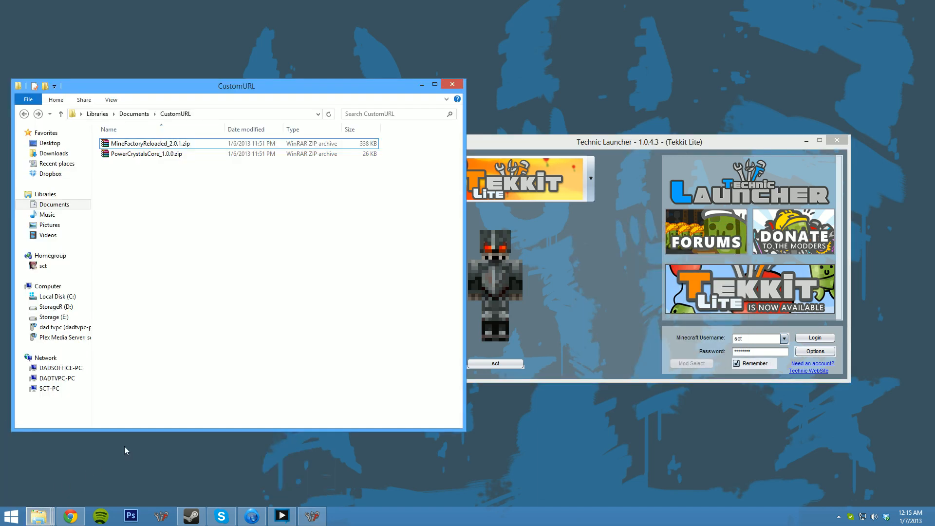
pyautogui.moveTo(110, 430)
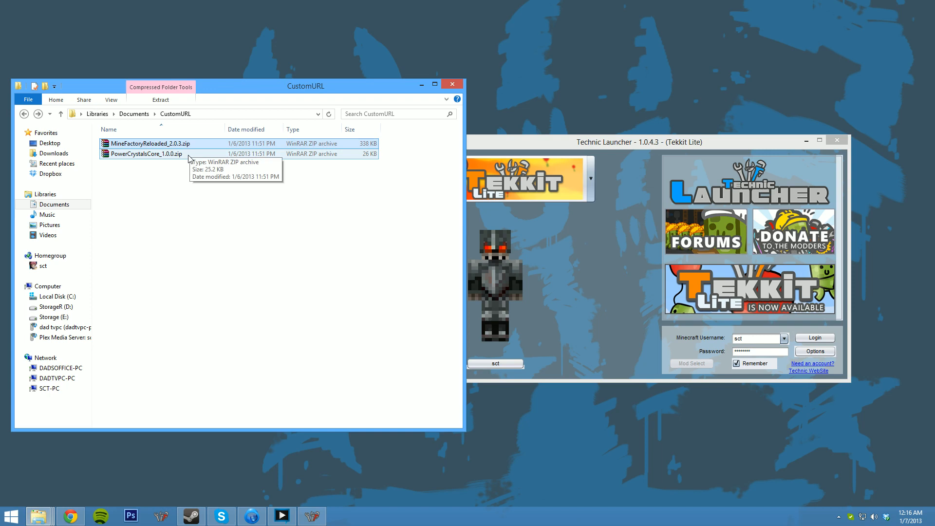
pyautogui.click(146, 154)
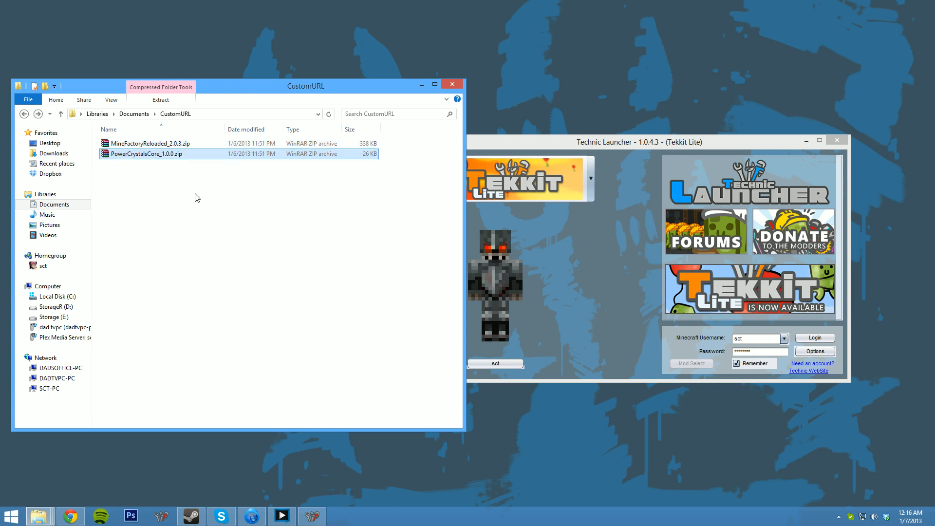
pyautogui.moveTo(38, 515)
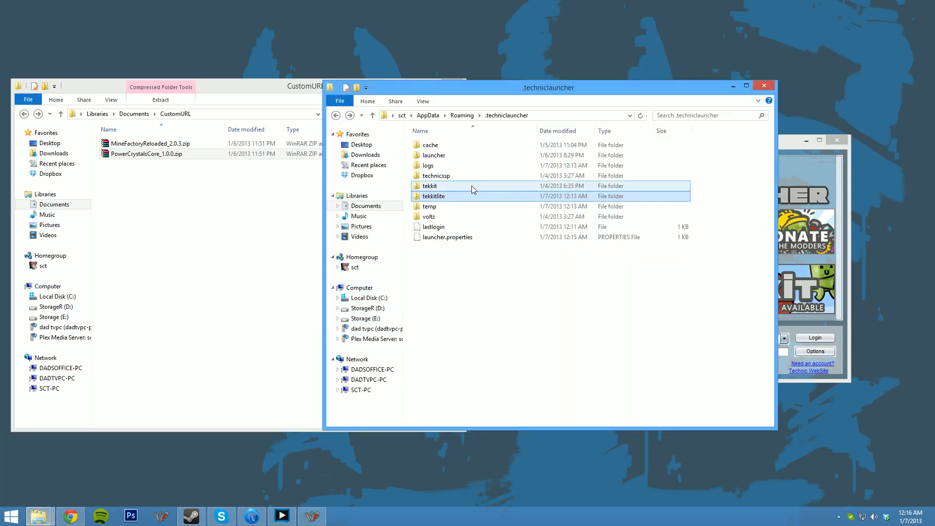
pyautogui.doubleClick(434, 196)
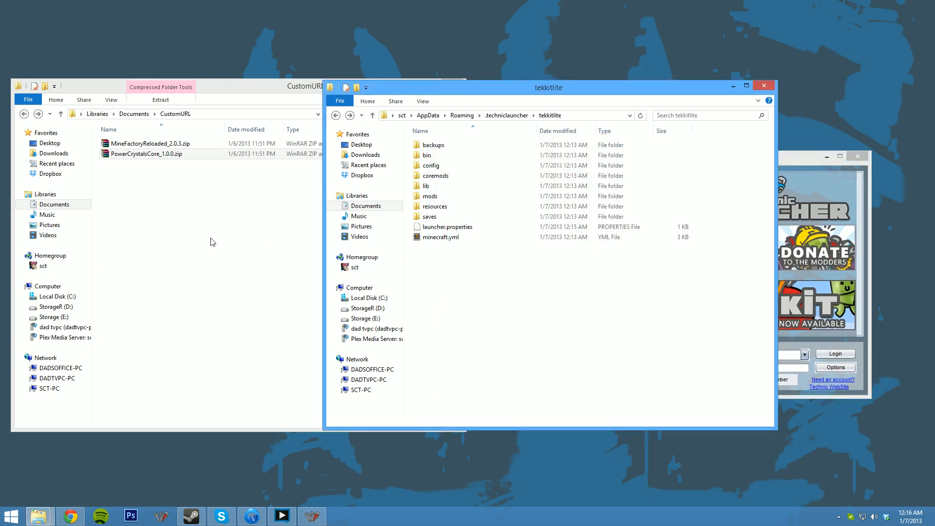
# - Create a Package folder in CustomURL with a mods folder inside it
pyautogui.click(433, 207)
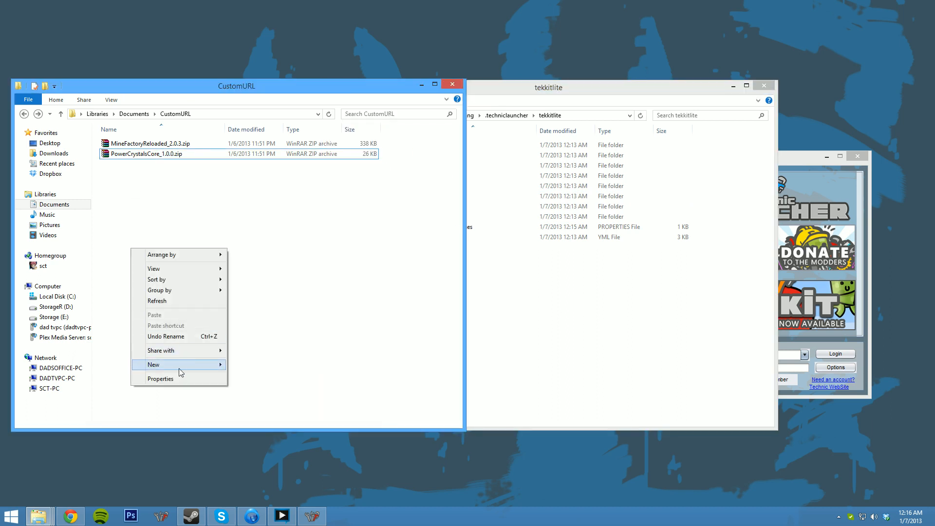
pyautogui.click(154, 364)
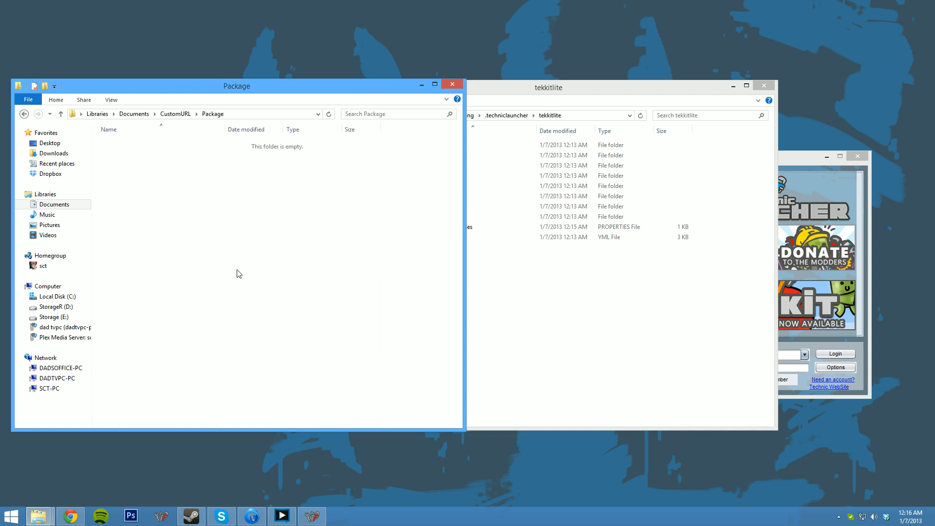
pyautogui.rightClick(237, 273)
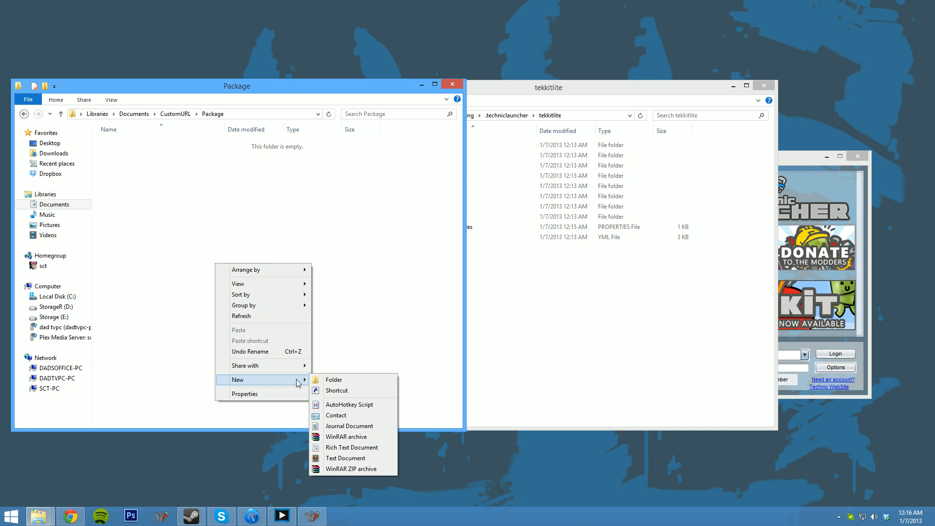
pyautogui.click(334, 380)
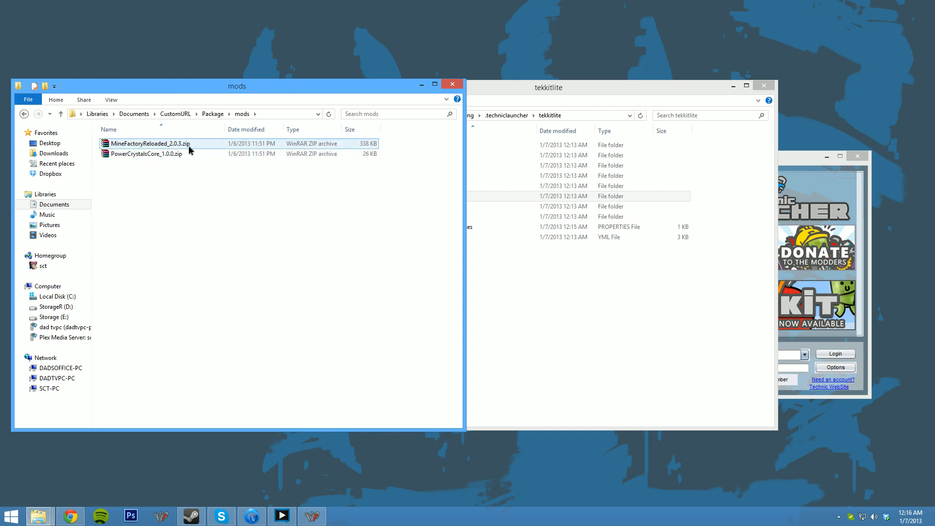
pyautogui.click(149, 143)
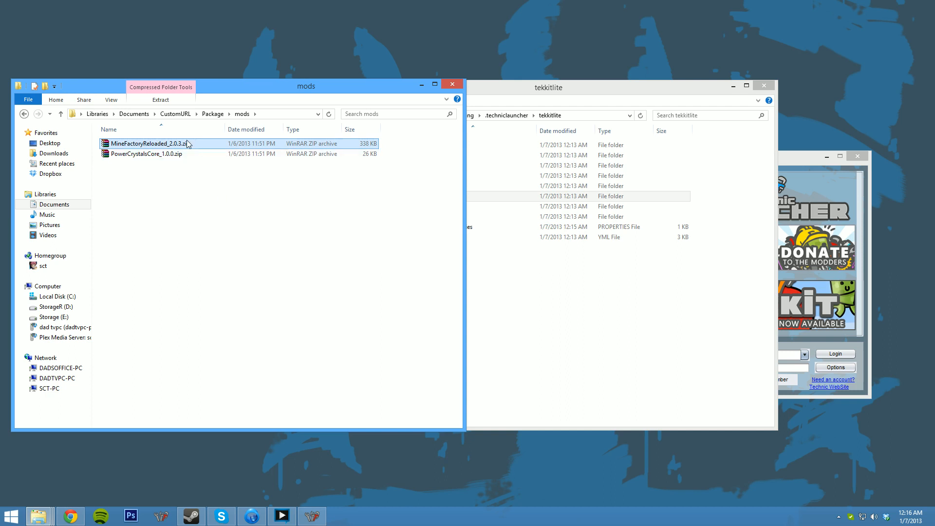
pyautogui.moveTo(152, 144)
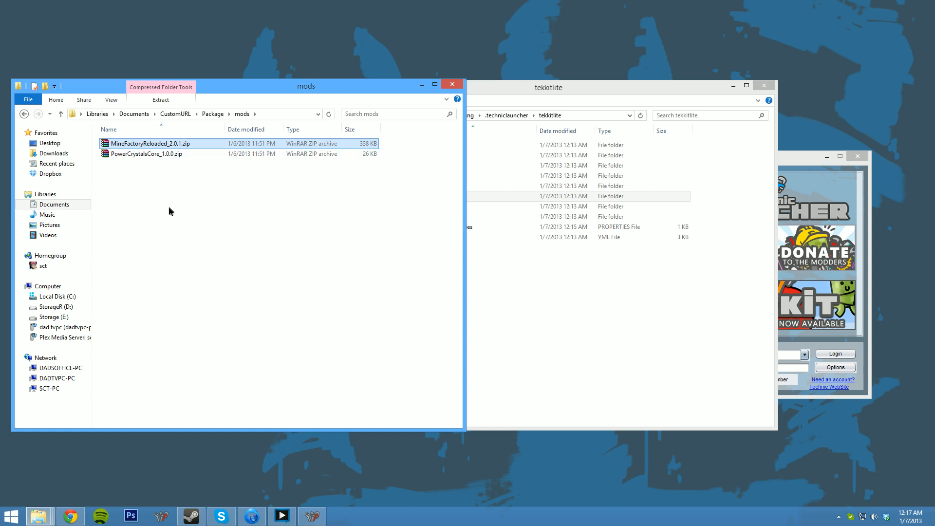
pyautogui.click(167, 153)
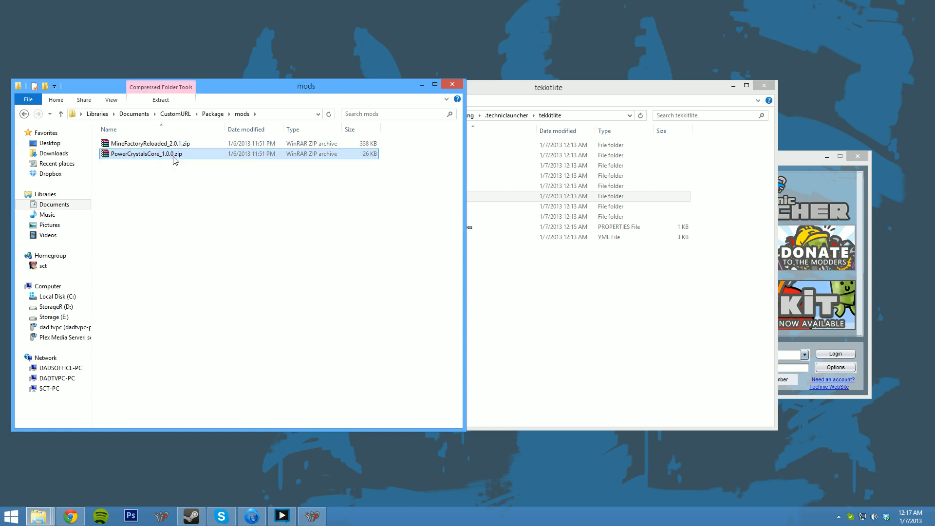
pyautogui.moveTo(164, 186)
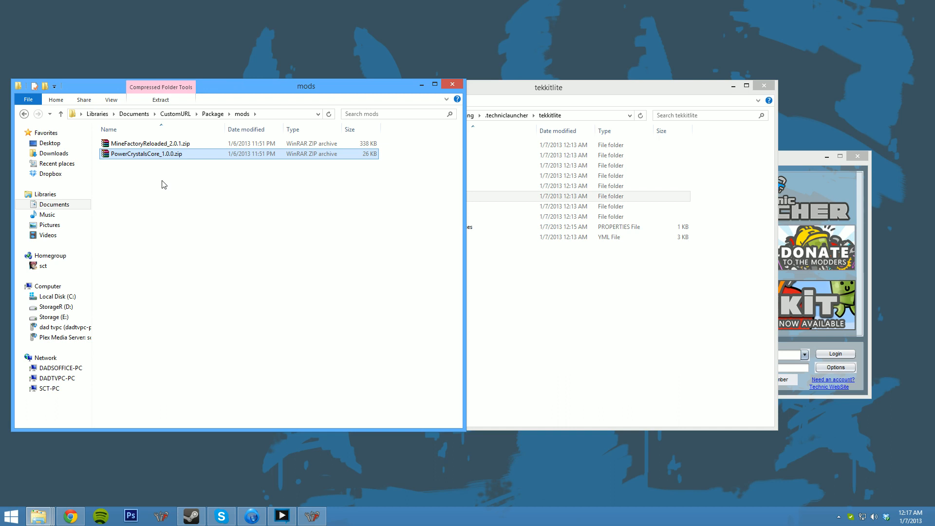
pyautogui.moveTo(228, 191)
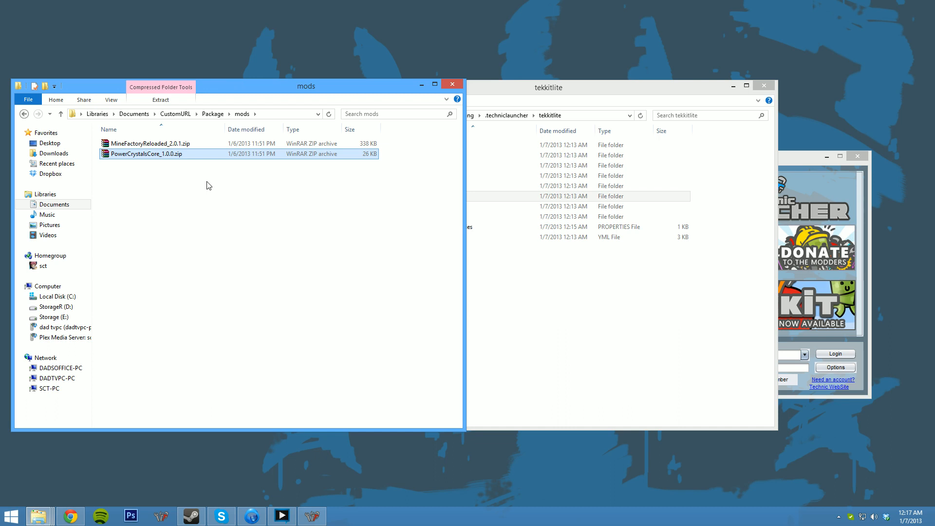
pyautogui.click(195, 201)
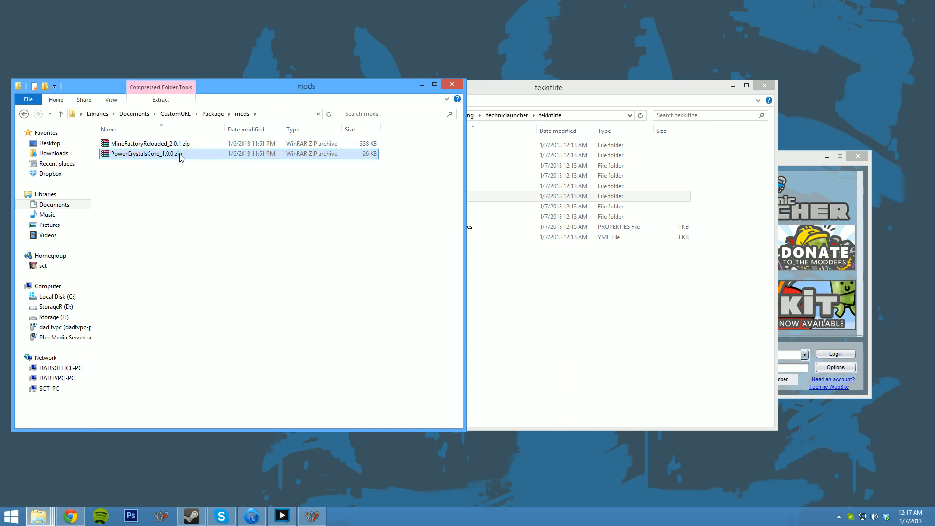
pyautogui.click(179, 194)
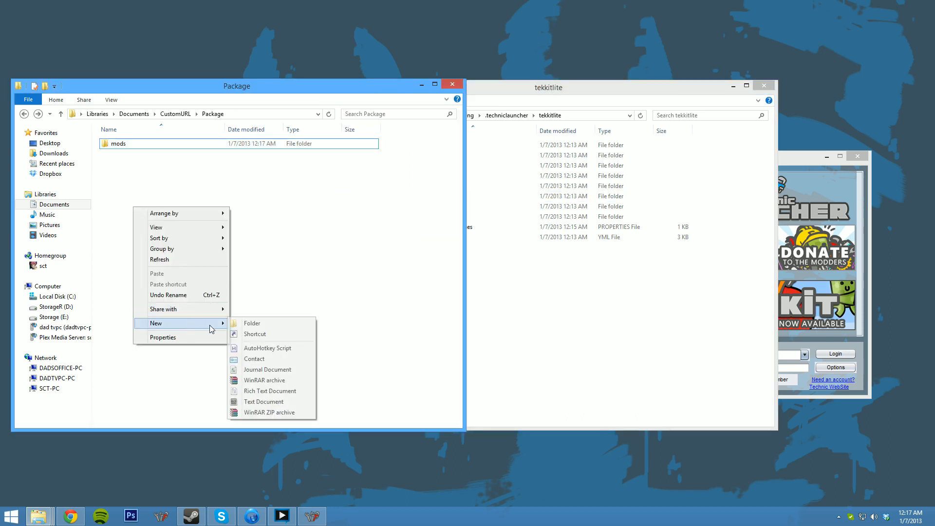
pyautogui.click(252, 322)
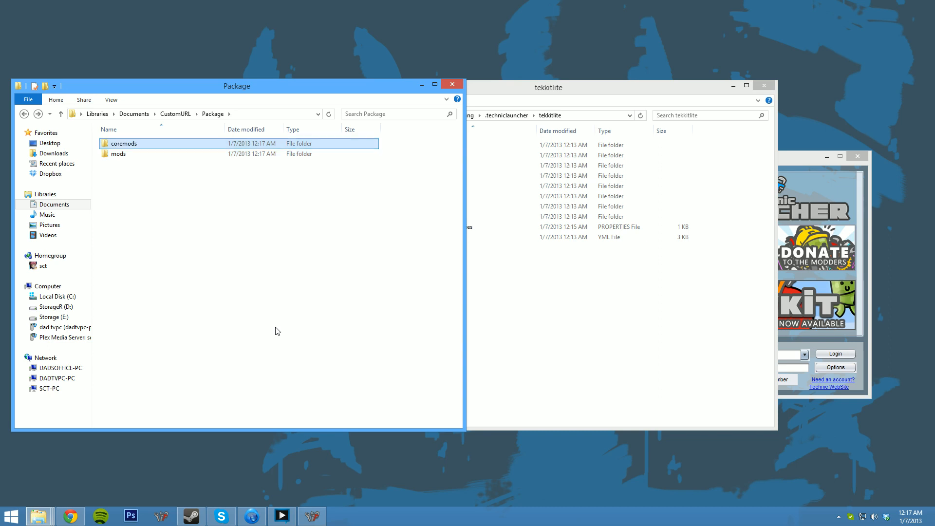
pyautogui.moveTo(135, 206)
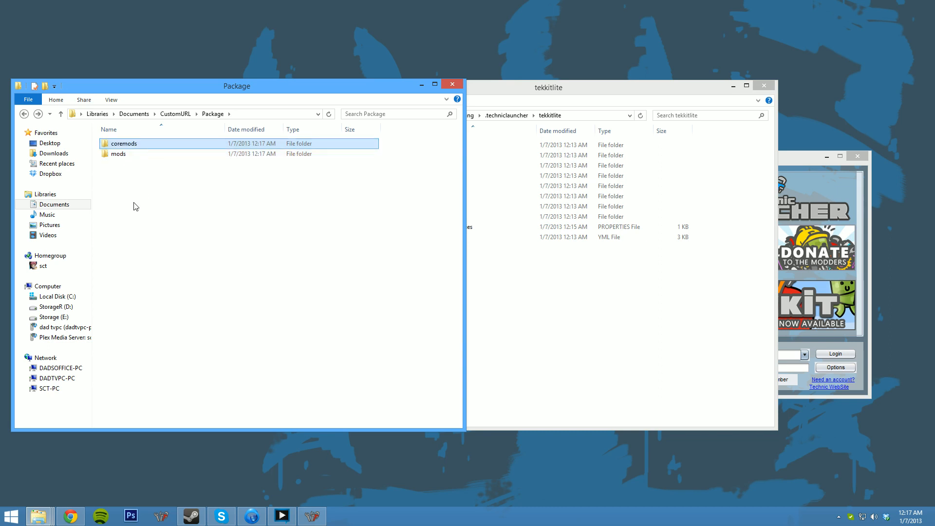
pyautogui.rightClick(133, 206)
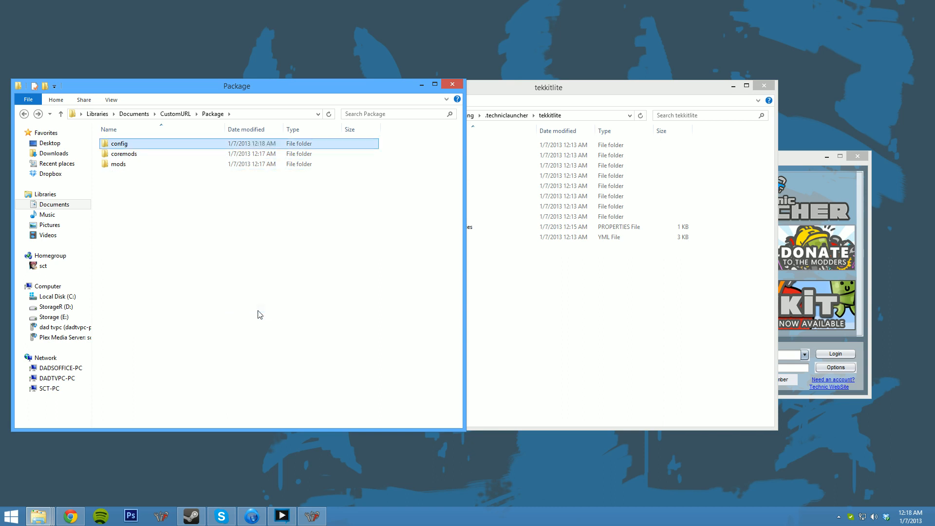
pyautogui.click(119, 163)
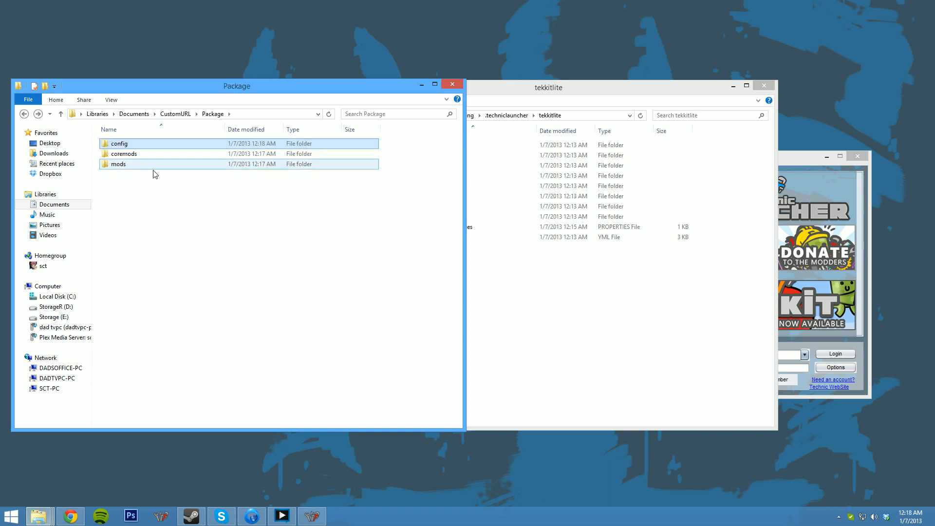
pyautogui.click(123, 153)
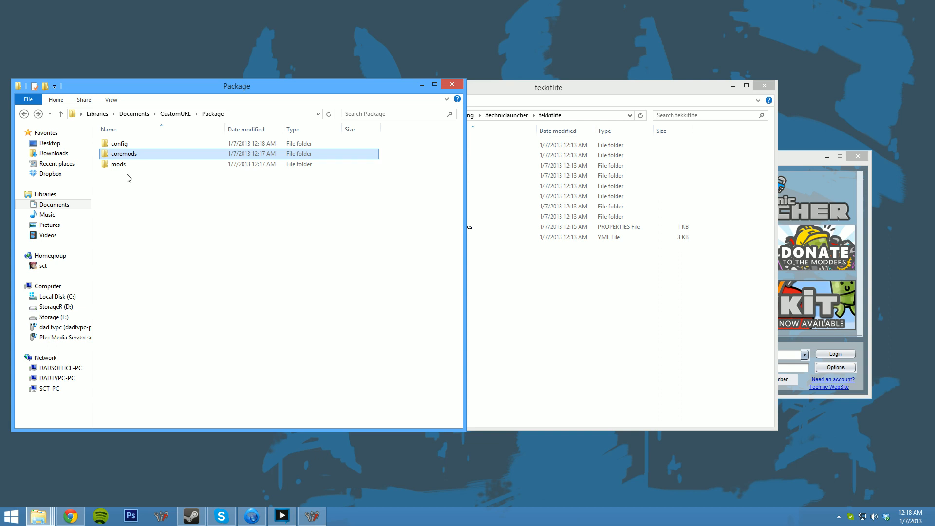
pyautogui.click(119, 143)
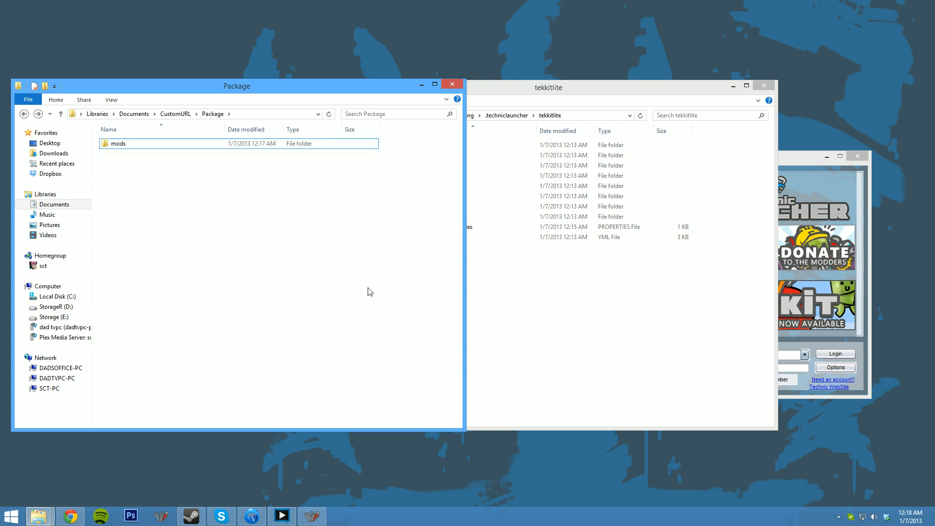
pyautogui.doubleClick(117, 143)
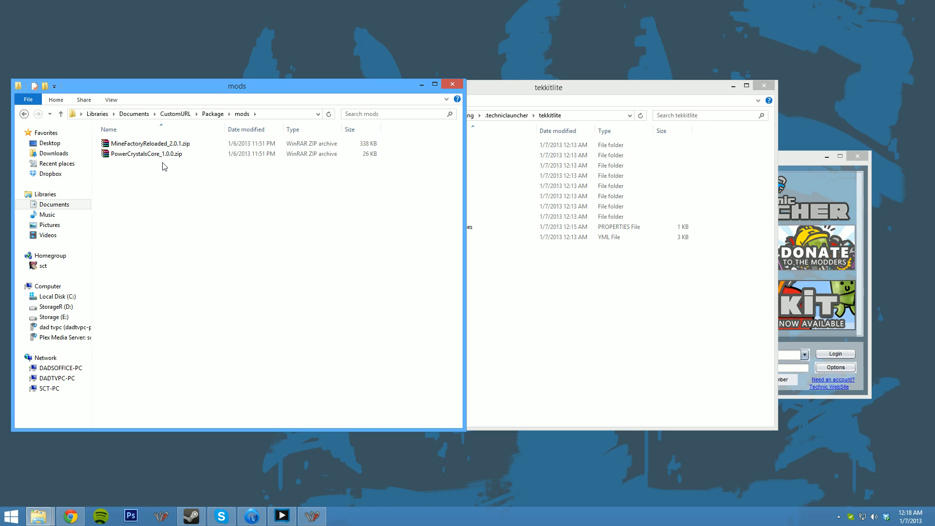
pyautogui.click(146, 153)
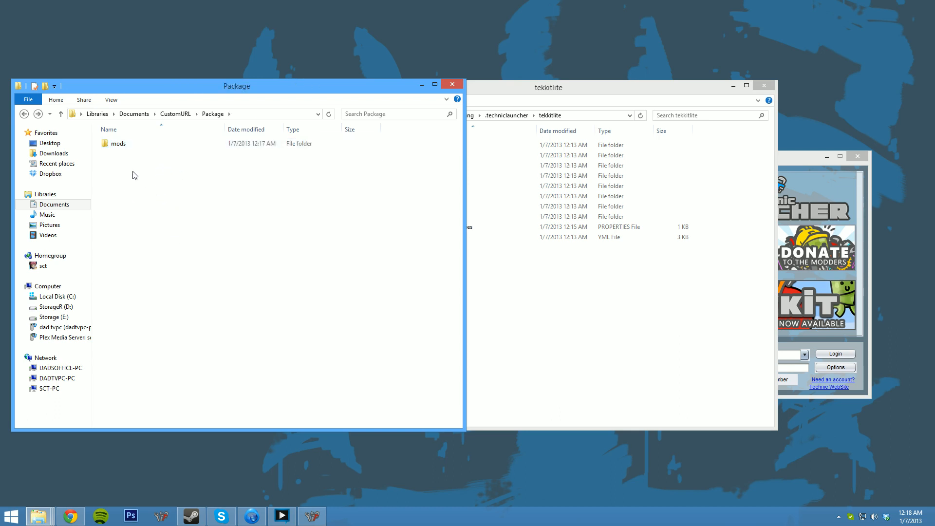
pyautogui.click(118, 143)
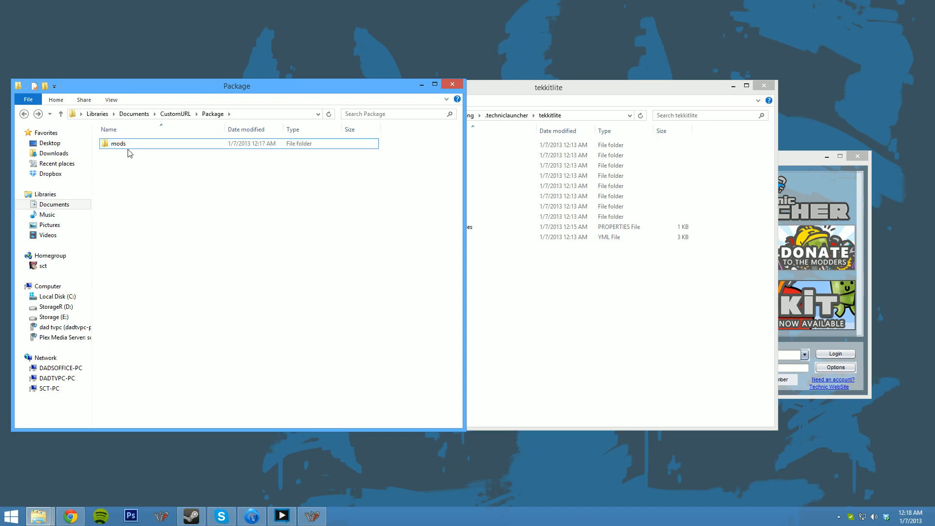
# - Compress the mods folder into a ZIP-format mods.zip and verify it holds the mods folder
pyautogui.rightClick(117, 143)
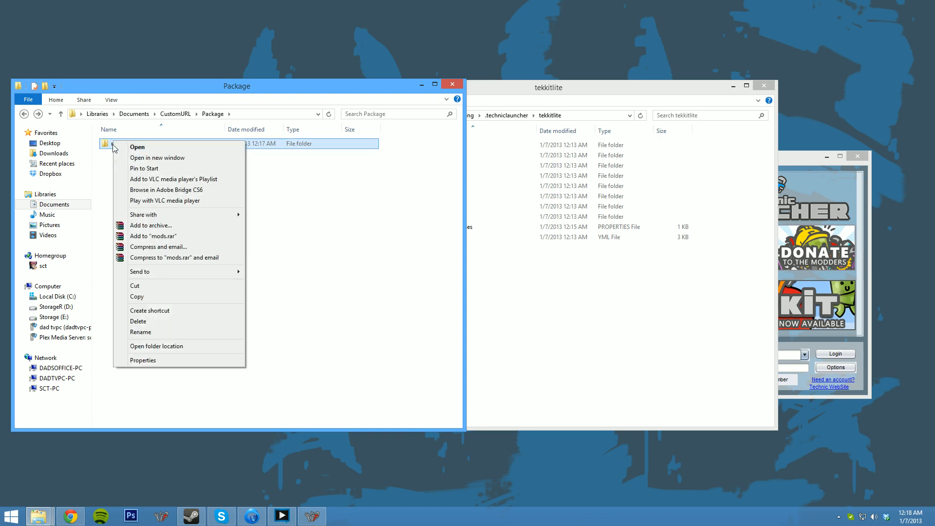
pyautogui.click(150, 226)
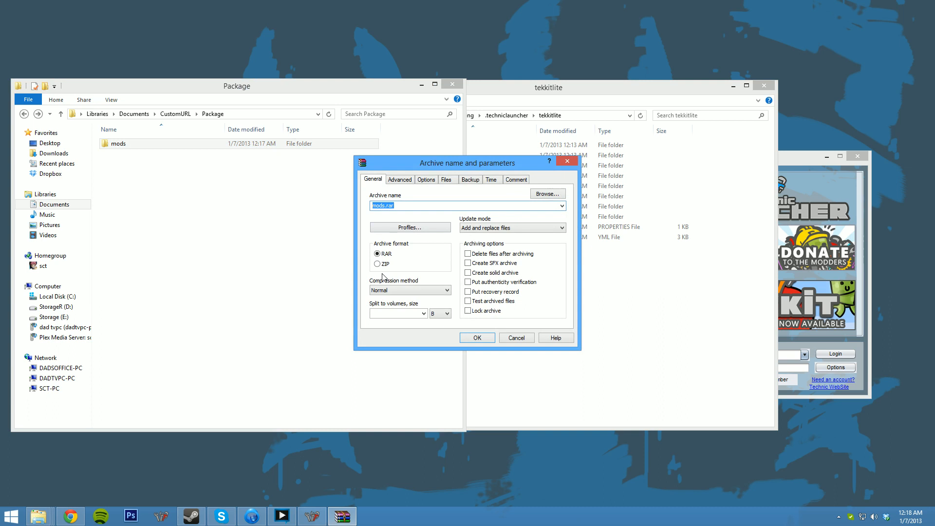
pyautogui.click(378, 264)
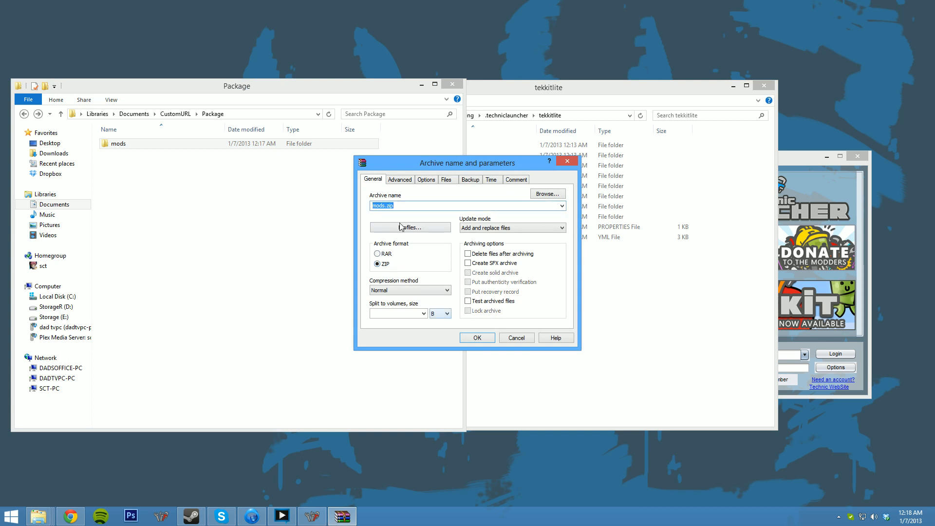
pyautogui.click(477, 337)
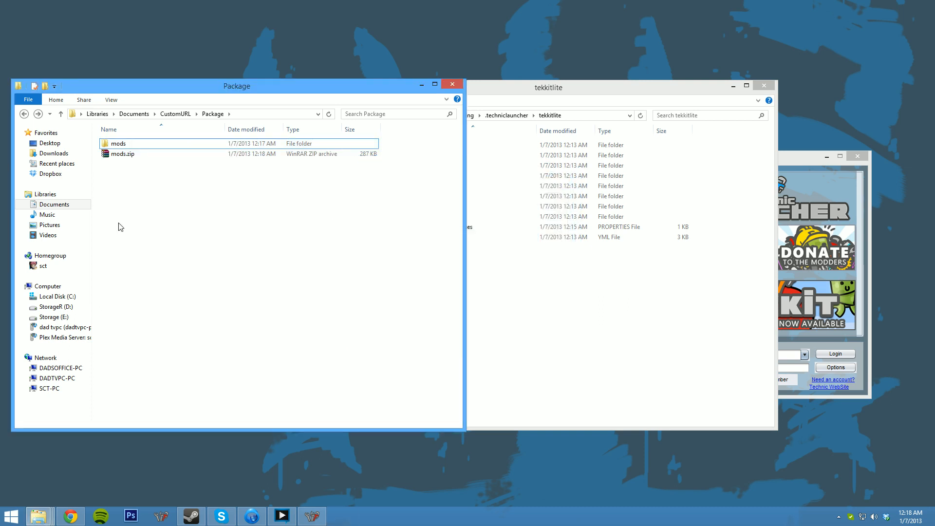
pyautogui.doubleClick(123, 154)
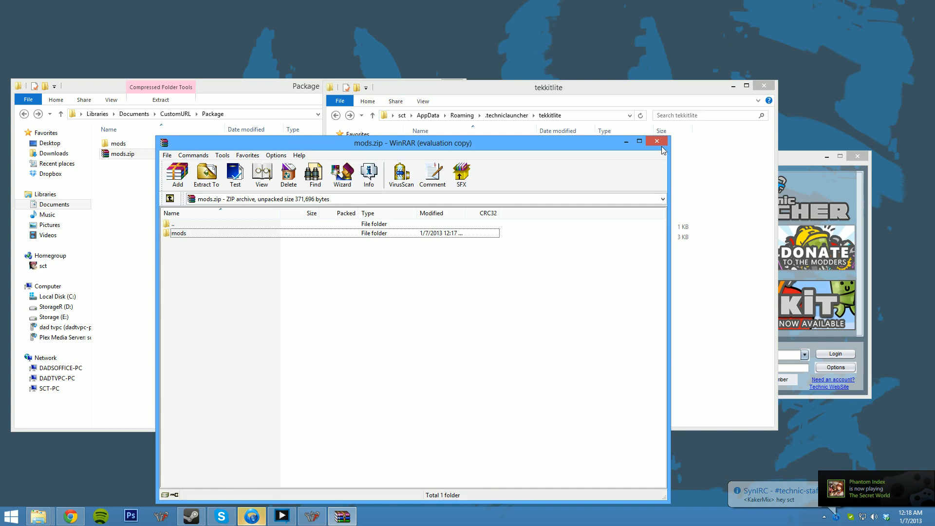
pyautogui.click(656, 141)
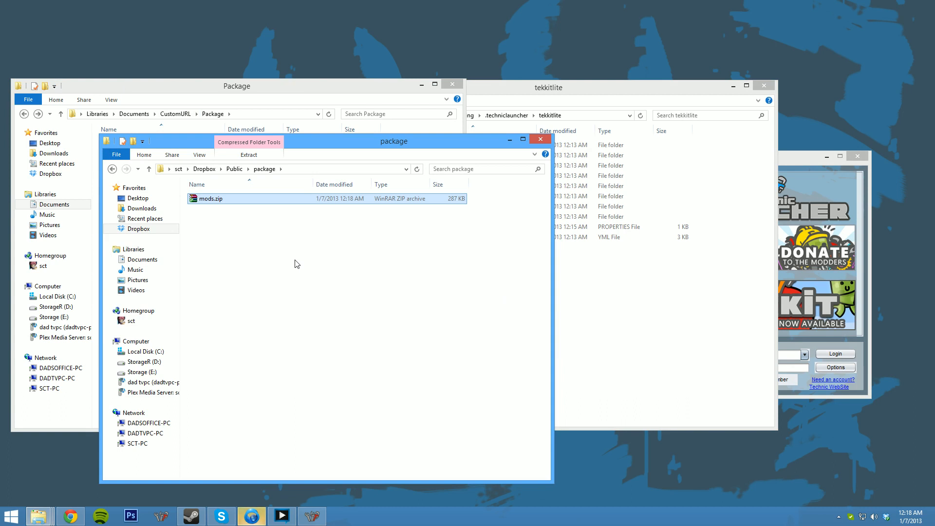
# - Copy the public Dropbox link for mods.zip in Dropbox\Public\package
pyautogui.rightClick(210, 198)
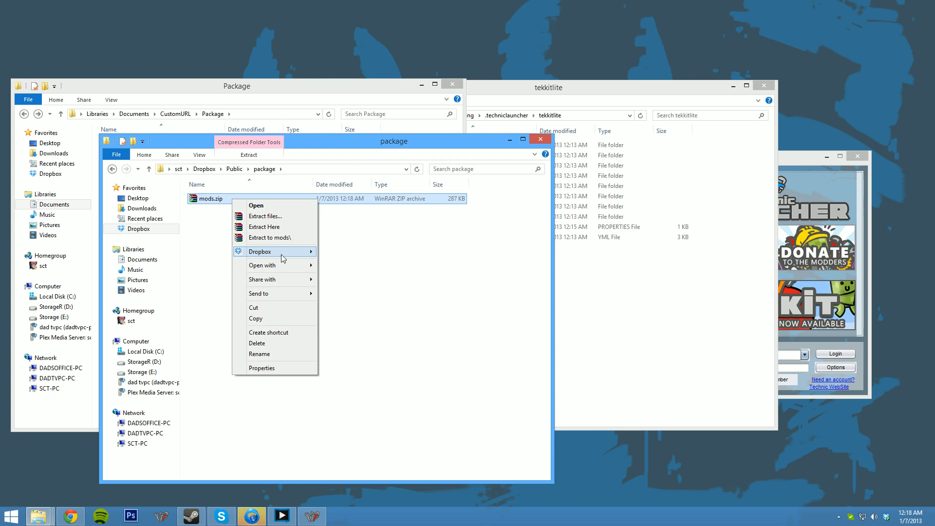
pyautogui.click(355, 156)
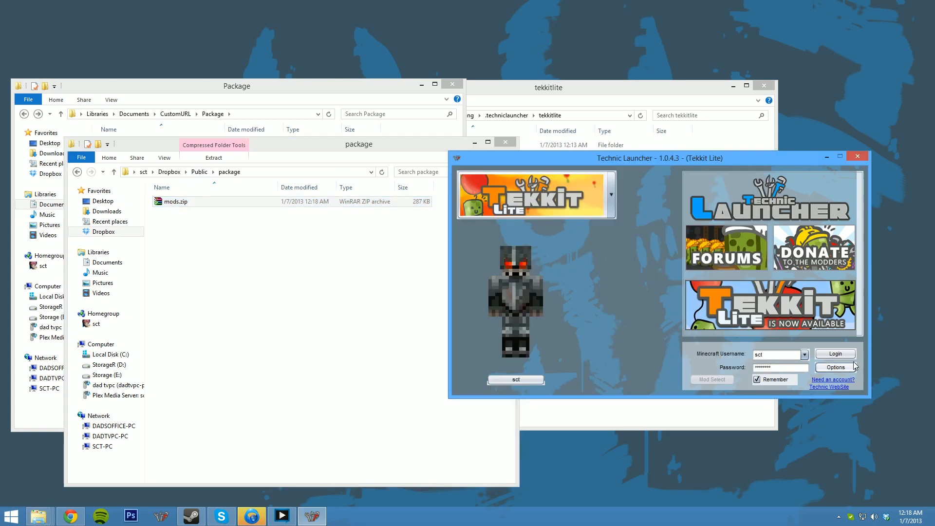
# - Save the Dropbox mods.zip link as the Custom ZIP and log in to Tekkit Lite
pyautogui.click(835, 367)
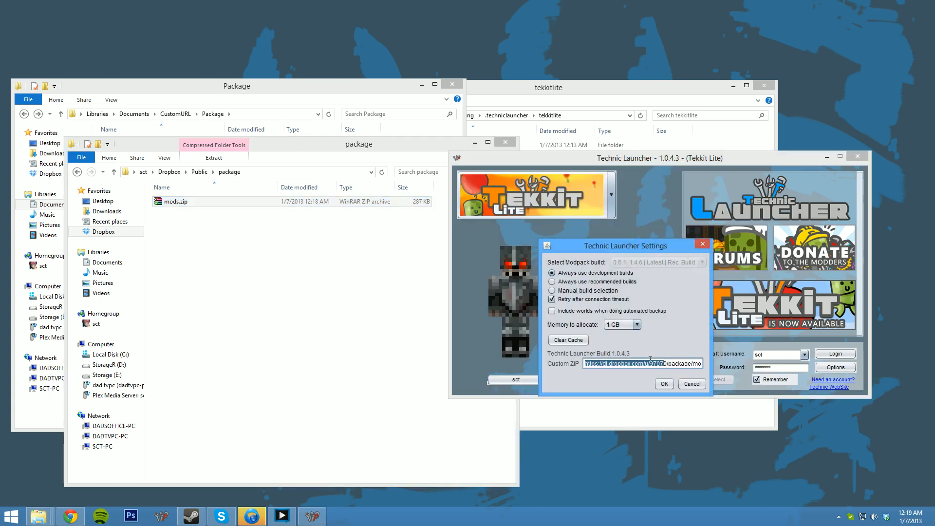
pyautogui.click(664, 383)
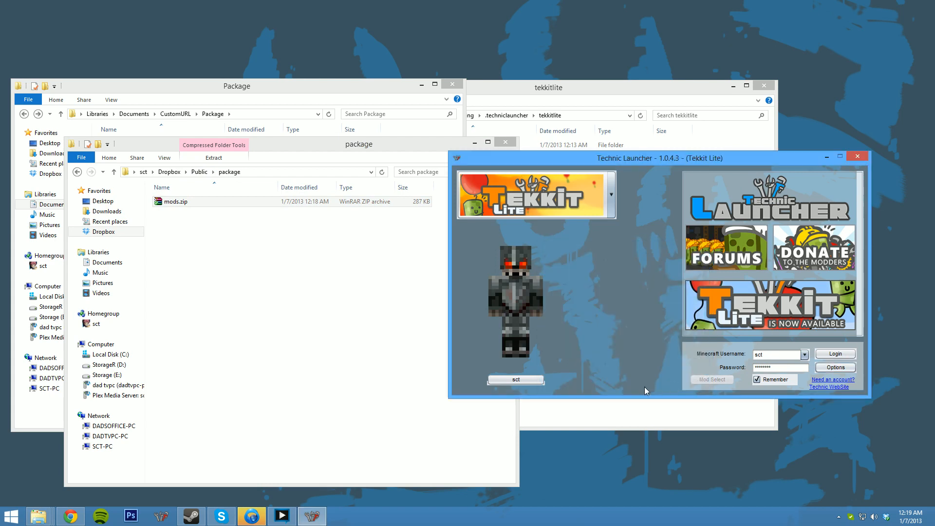
pyautogui.click(834, 353)
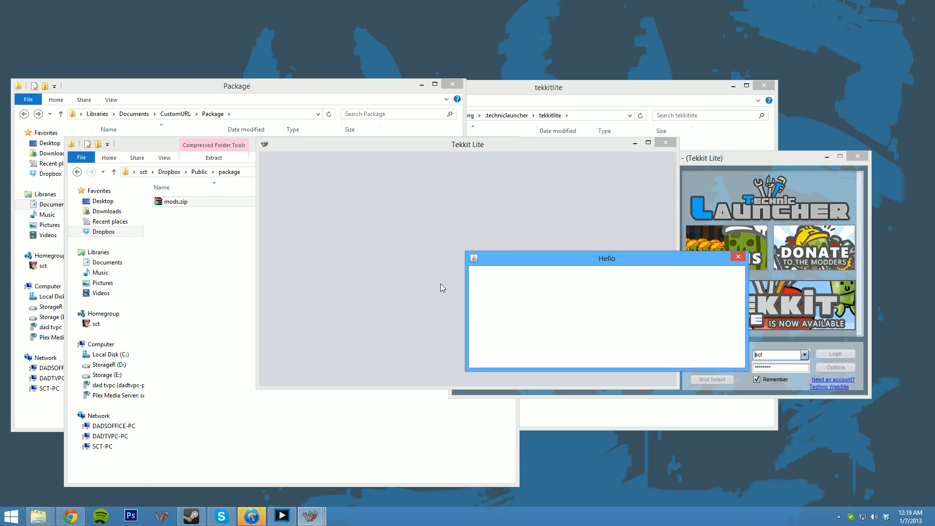
pyautogui.moveTo(441, 303)
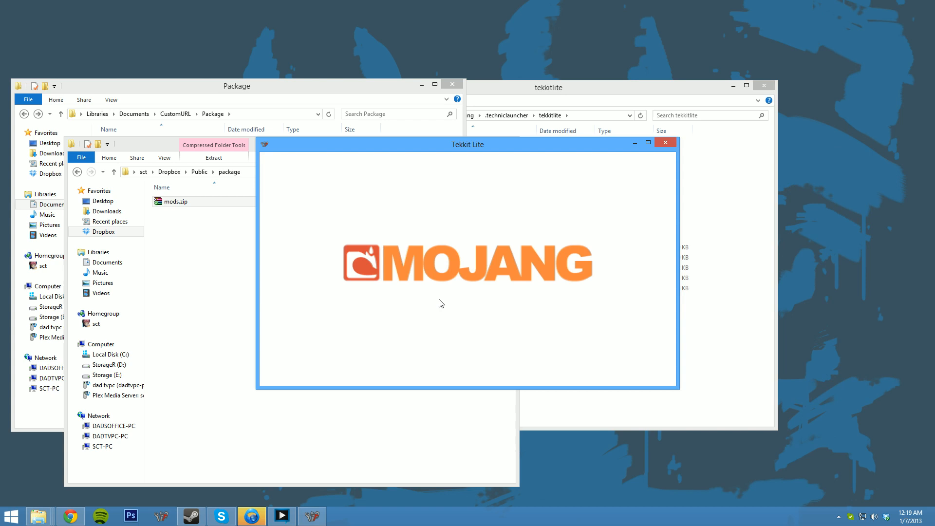
pyautogui.moveTo(733, 266)
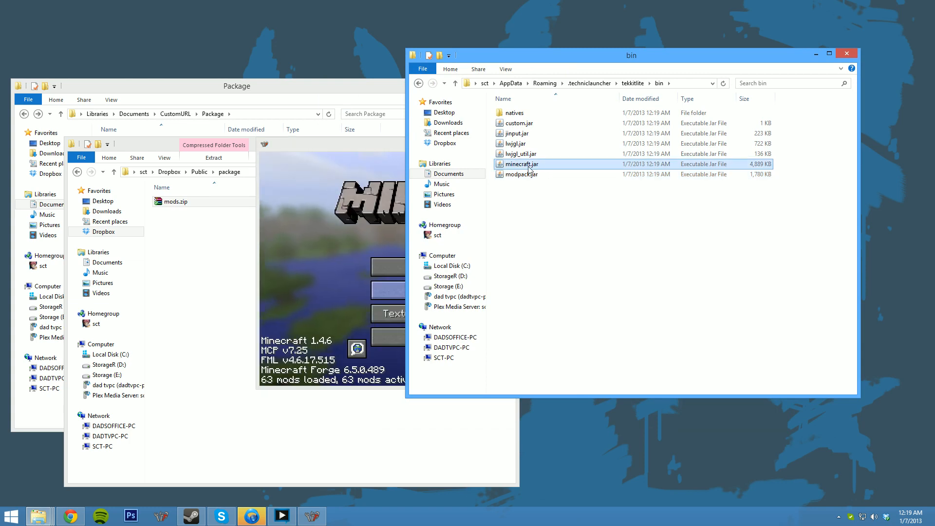
# - Inspect modpack.jar's context options in the tekkitlite bin folder
pyautogui.rightClick(521, 173)
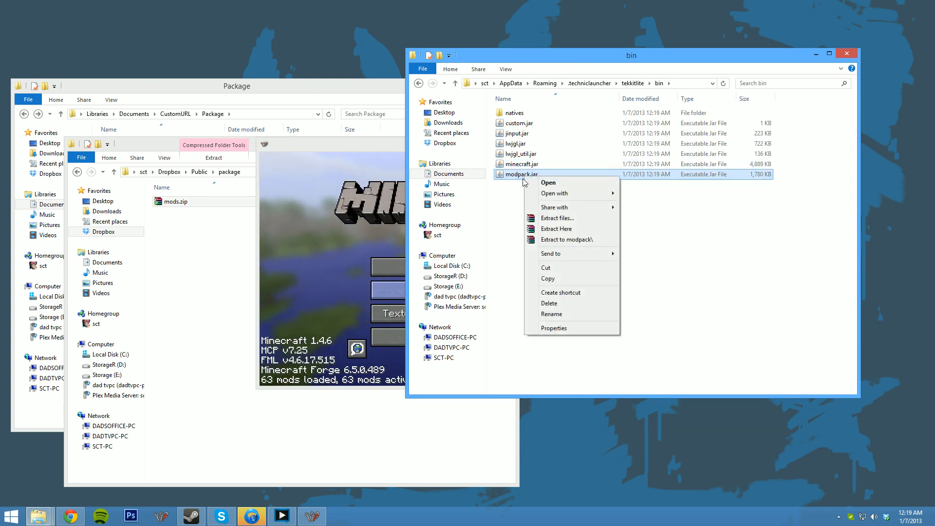
pyautogui.click(547, 183)
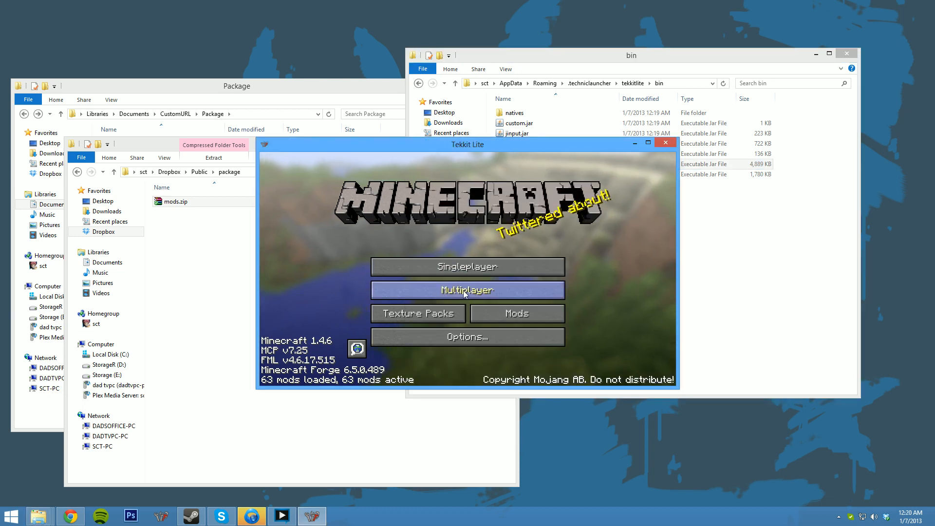
pyautogui.moveTo(516, 313)
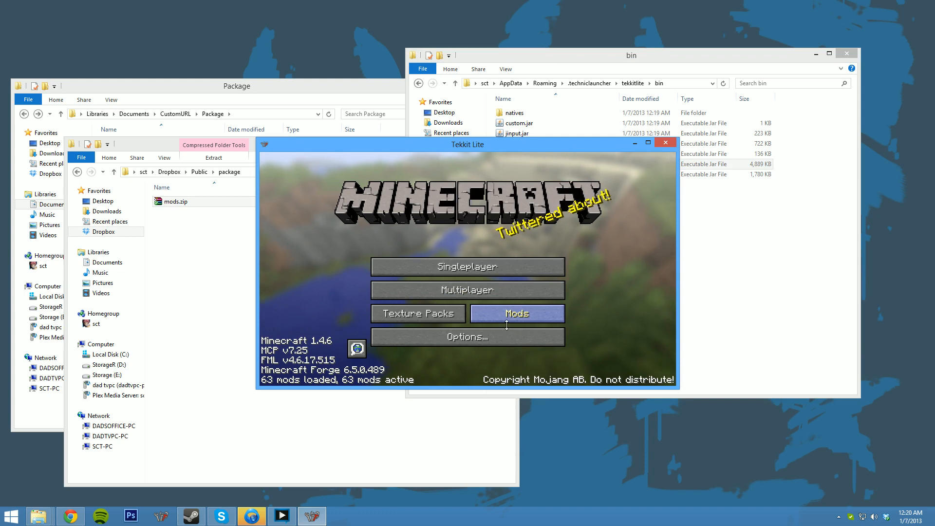
# - Scroll the Mod List and view MineFactory Reloaded's details
pyautogui.click(516, 313)
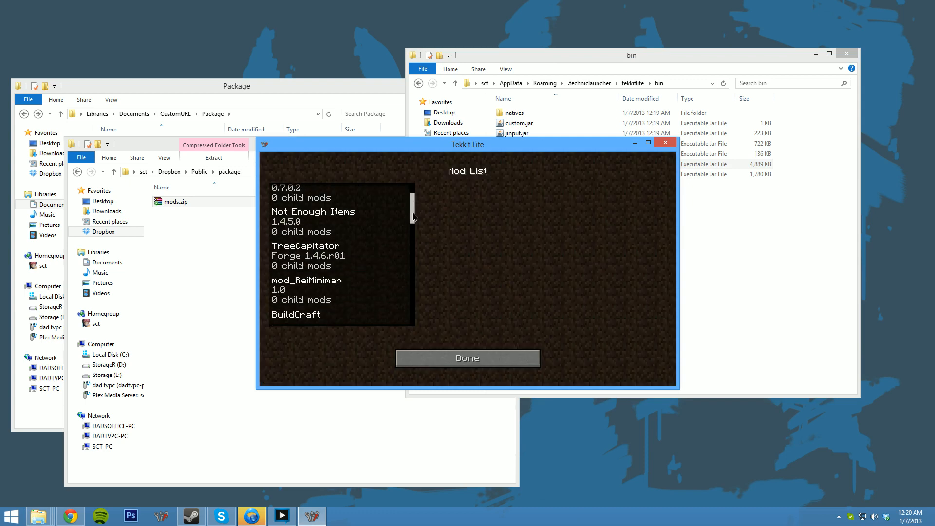
pyautogui.scroll(-3)
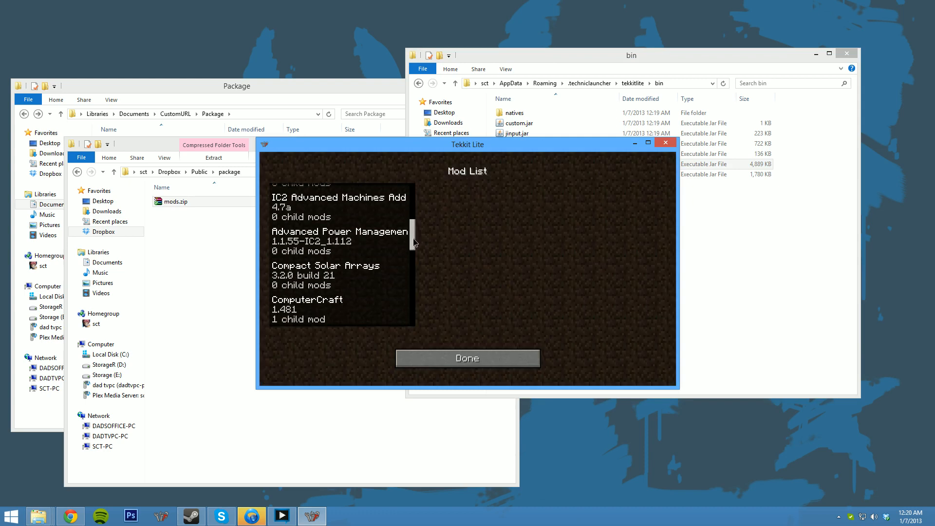
pyautogui.scroll(-3)
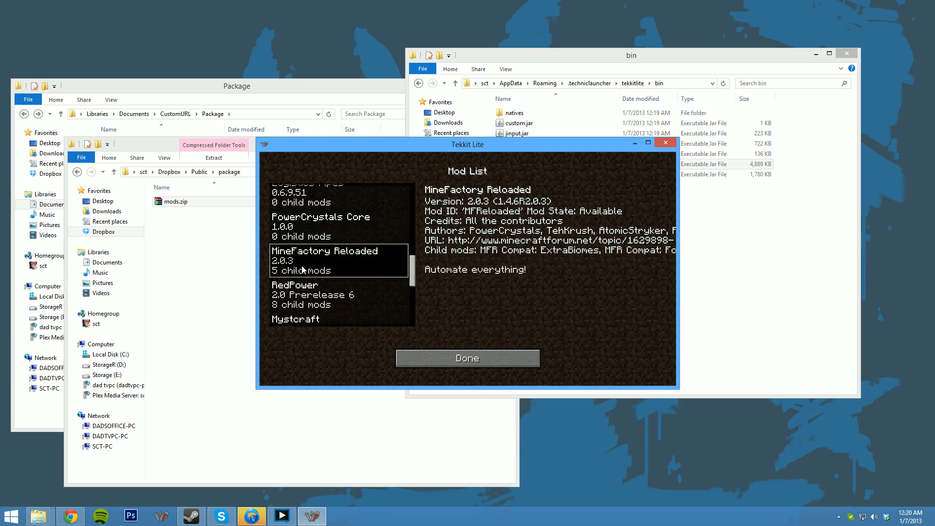
pyautogui.click(467, 358)
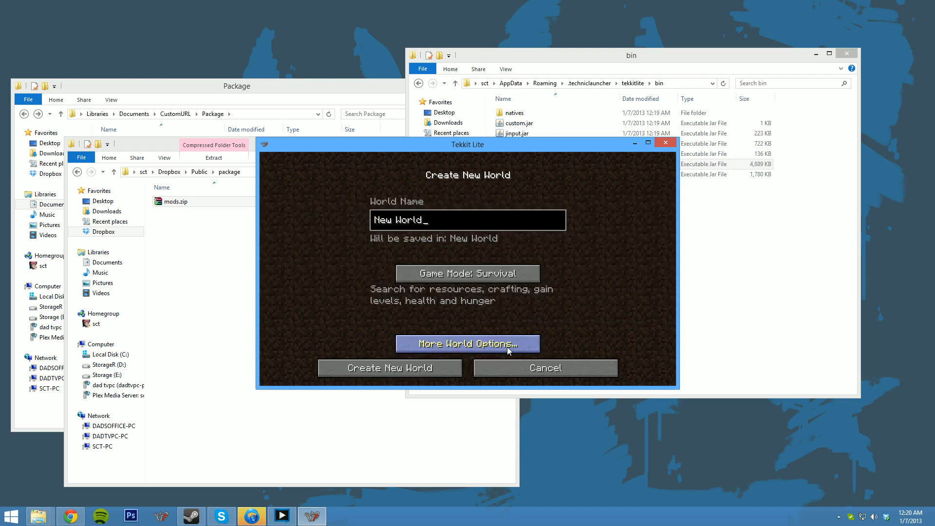
# - Load a singleplayer world, play in the desert, and pause with the game menu
pyautogui.click(389, 367)
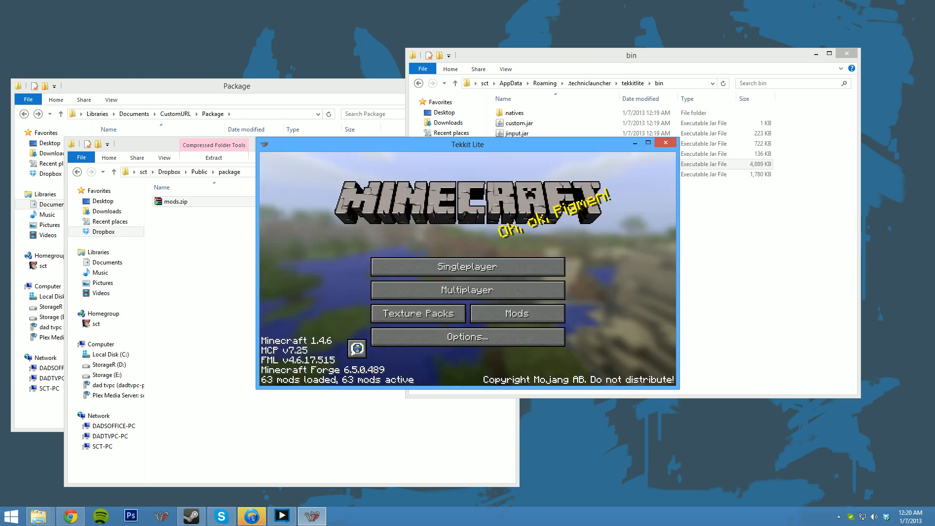
pyautogui.click(467, 265)
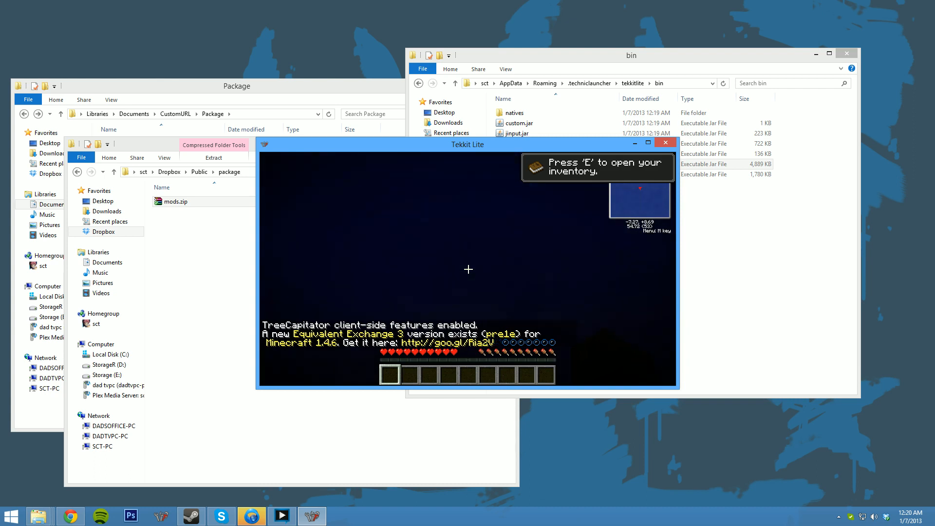
pyautogui.press('e')
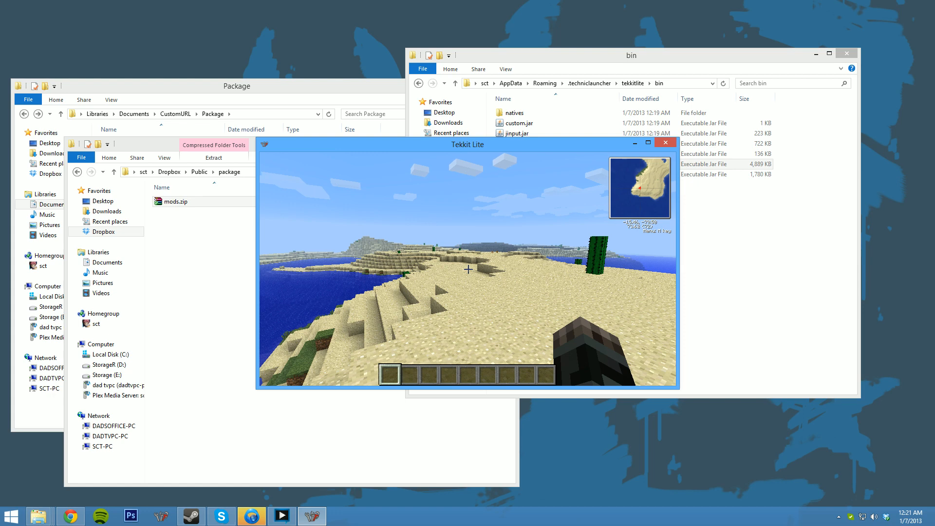
pyautogui.press('Escape')
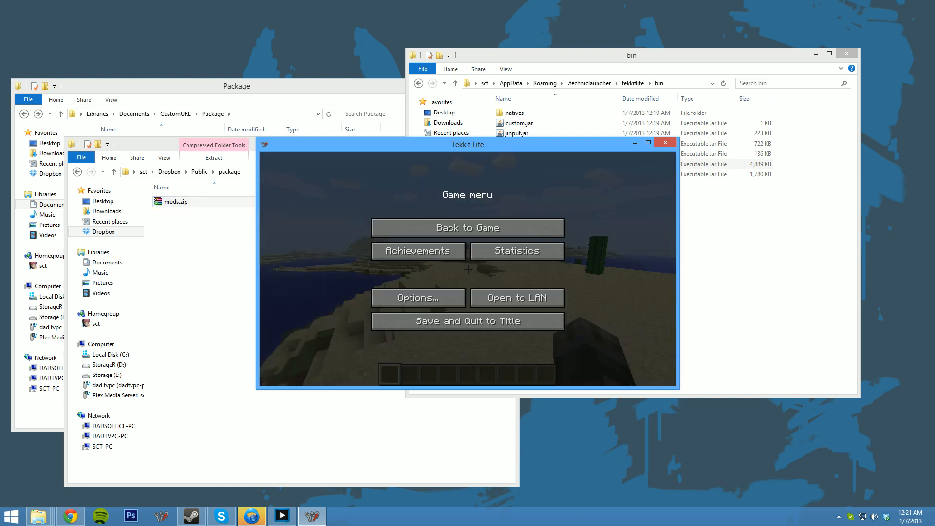